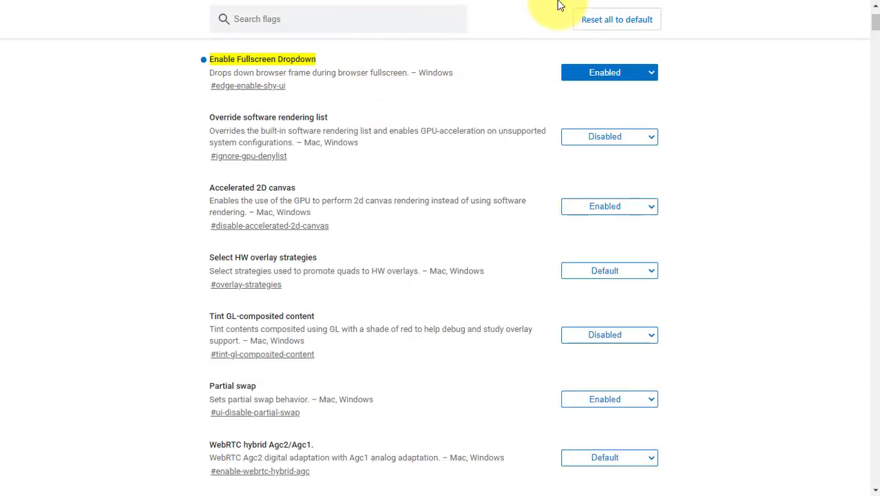
pyautogui.moveTo(490, 160)
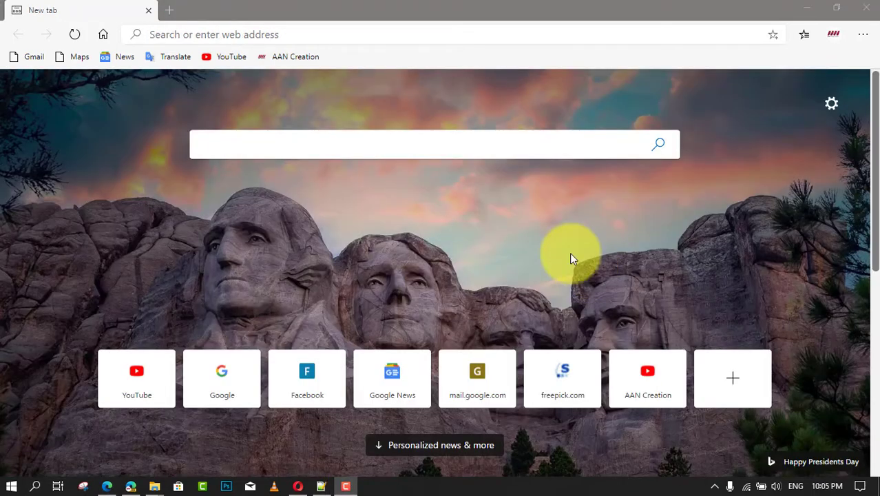
# - Go to edge://flags/#edge-enable-shy-ui and set Enable Fullscreen Dropdown to Enabled
pyautogui.write('edge://flags/#edge-enable-shy-ui')
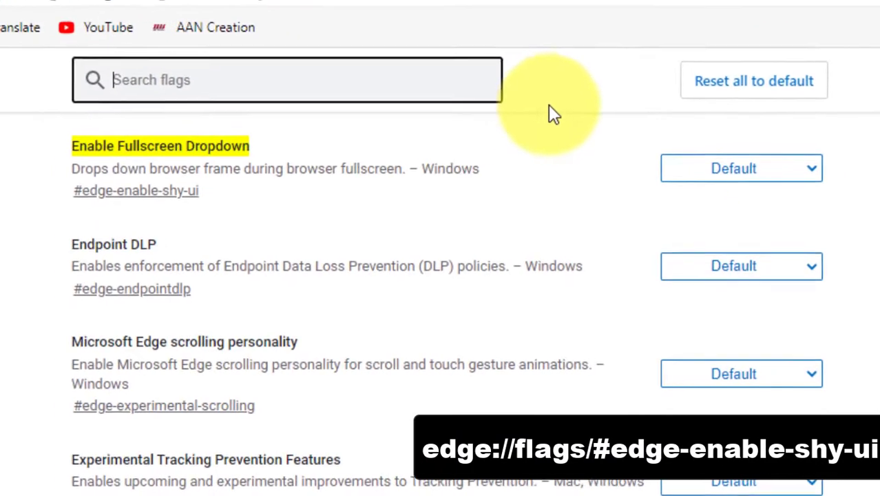
pyautogui.click(741, 168)
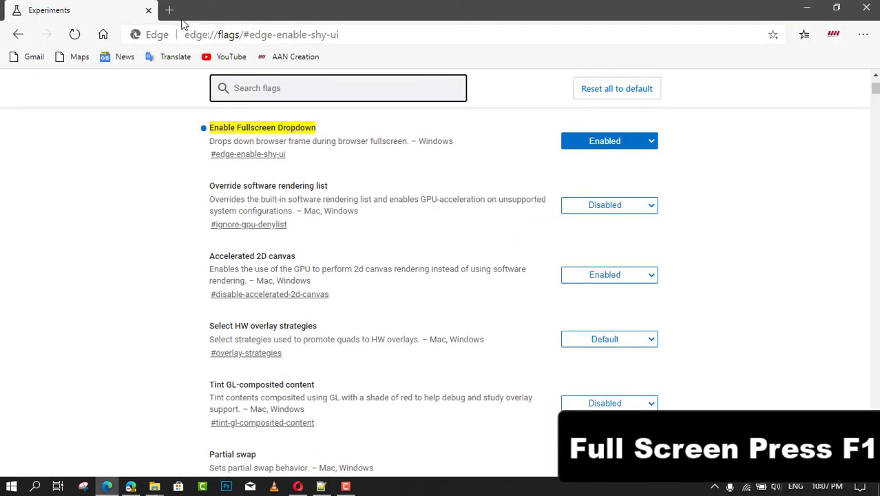
# - Load Google News in a new tab, then return to the Experiments tab
pyautogui.click(169, 9)
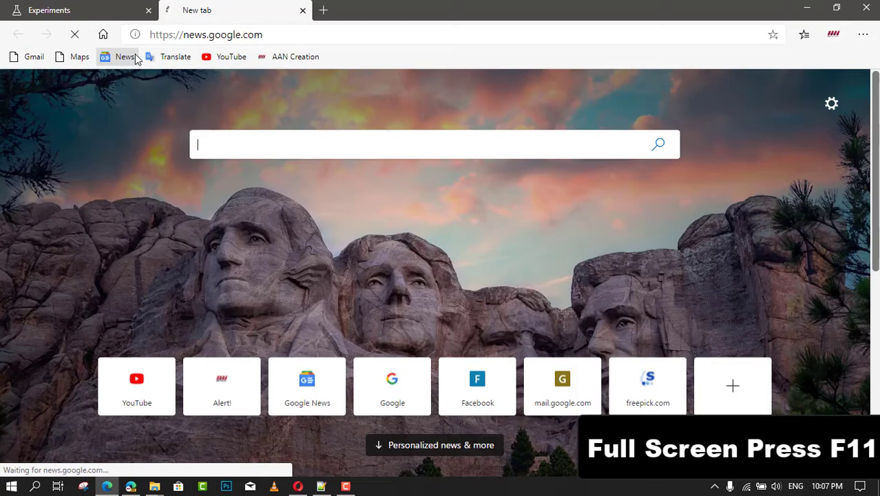
pyautogui.click(125, 57)
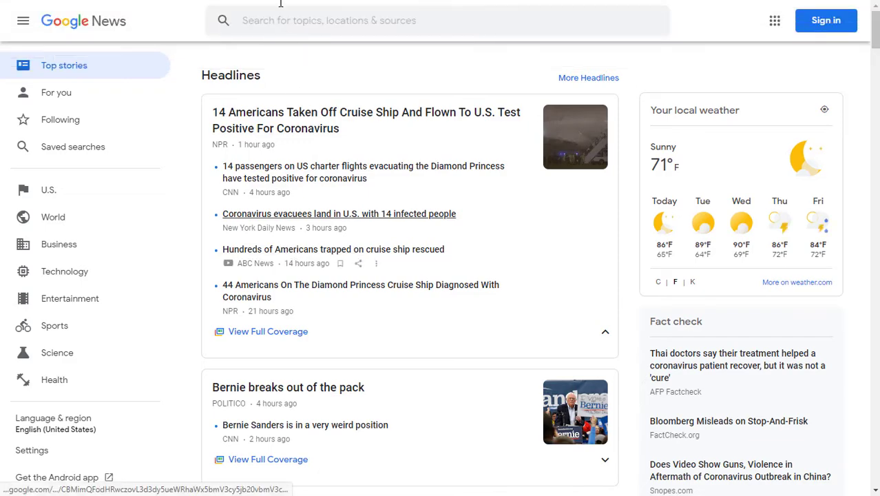
pyautogui.click(48, 10)
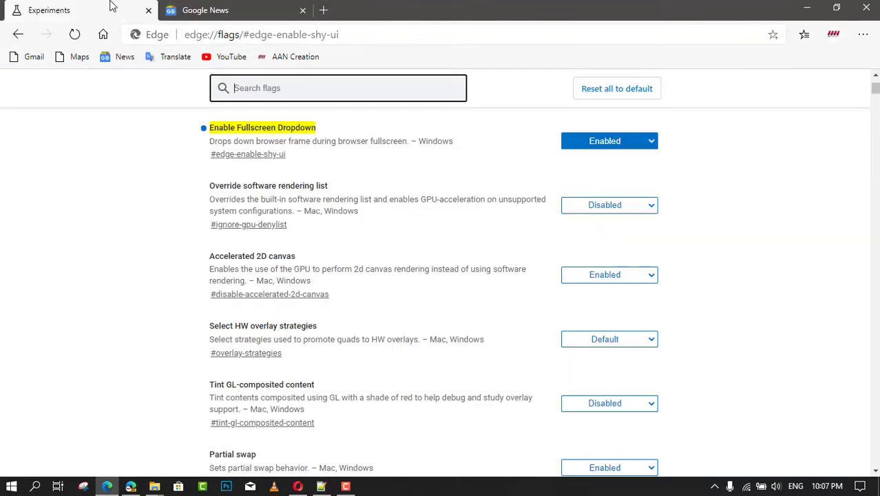